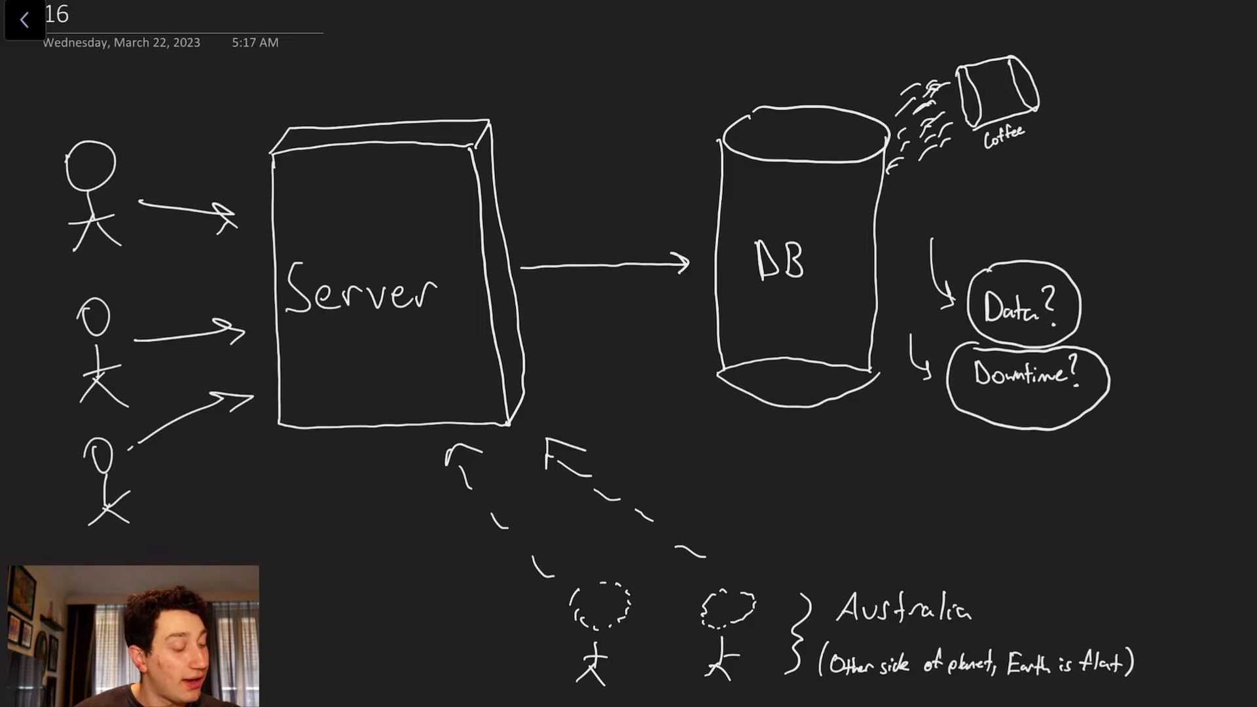
Draw a pen annotation on the users, server and database sketch, marking US and Australia
left_click_drag(377, 104, 388, 76)
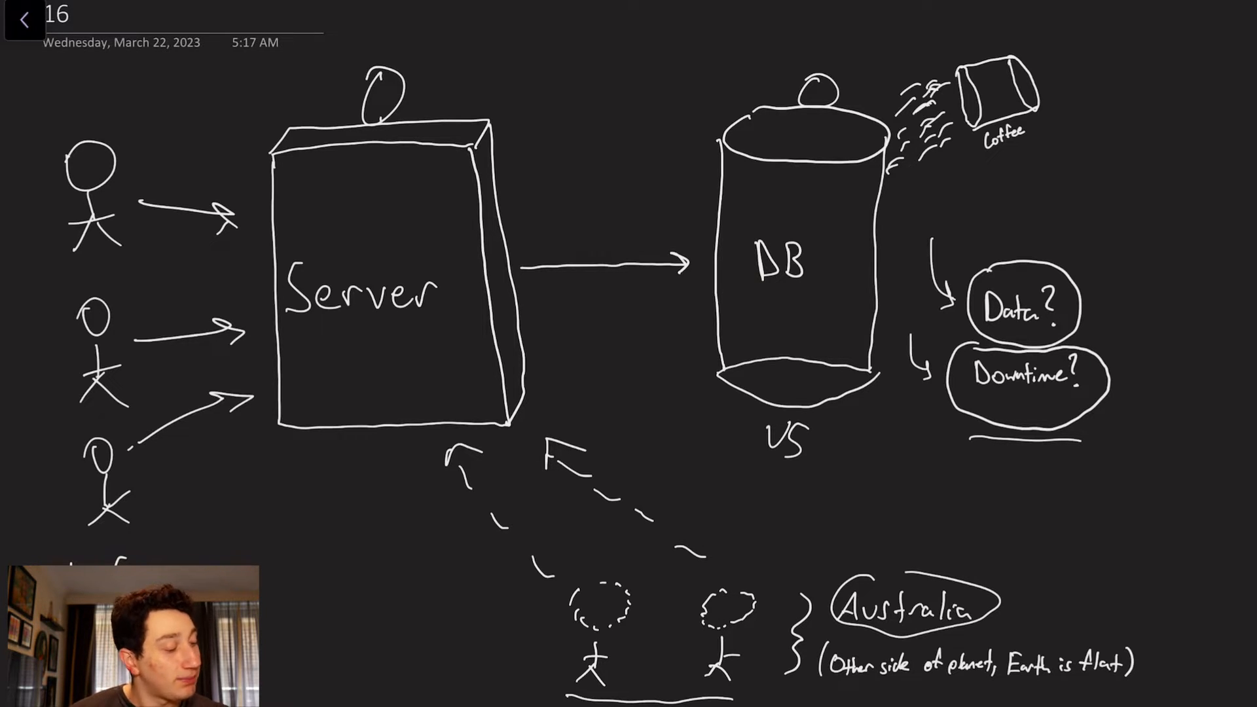
Scroll down to 'Life with Replication' and underline the word Replication in the heading
left_click(24, 19)
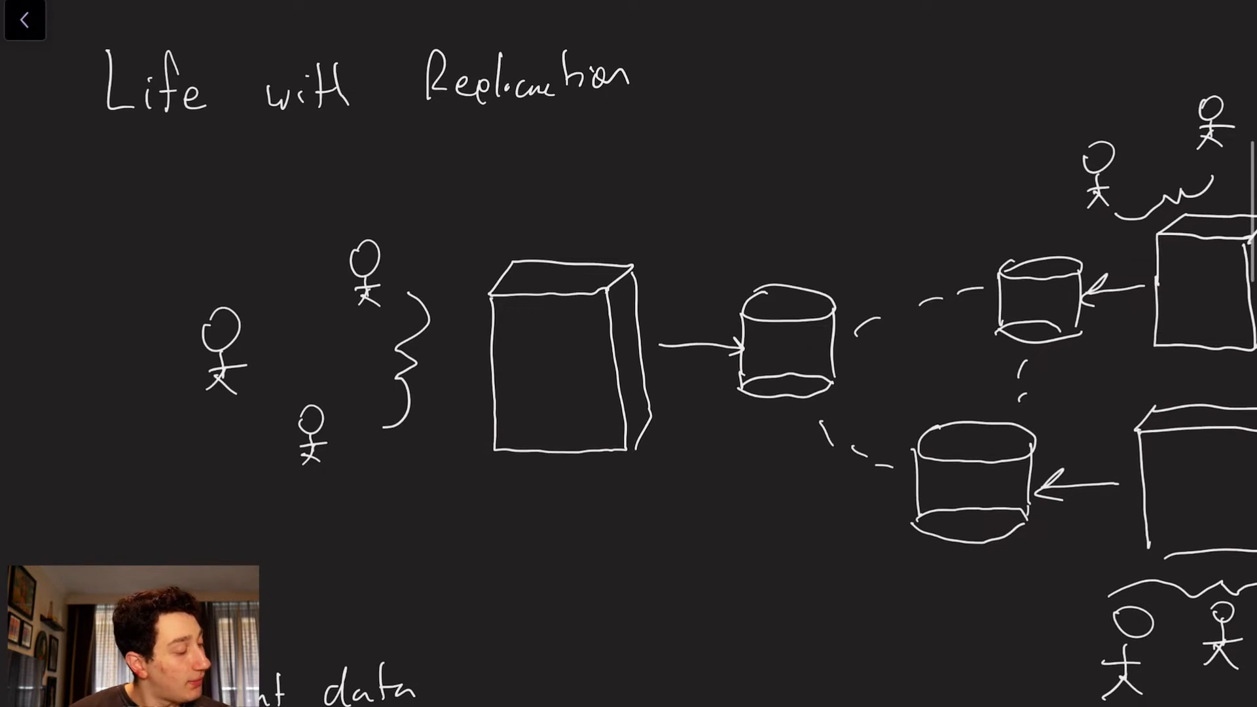
scroll("down", 3)
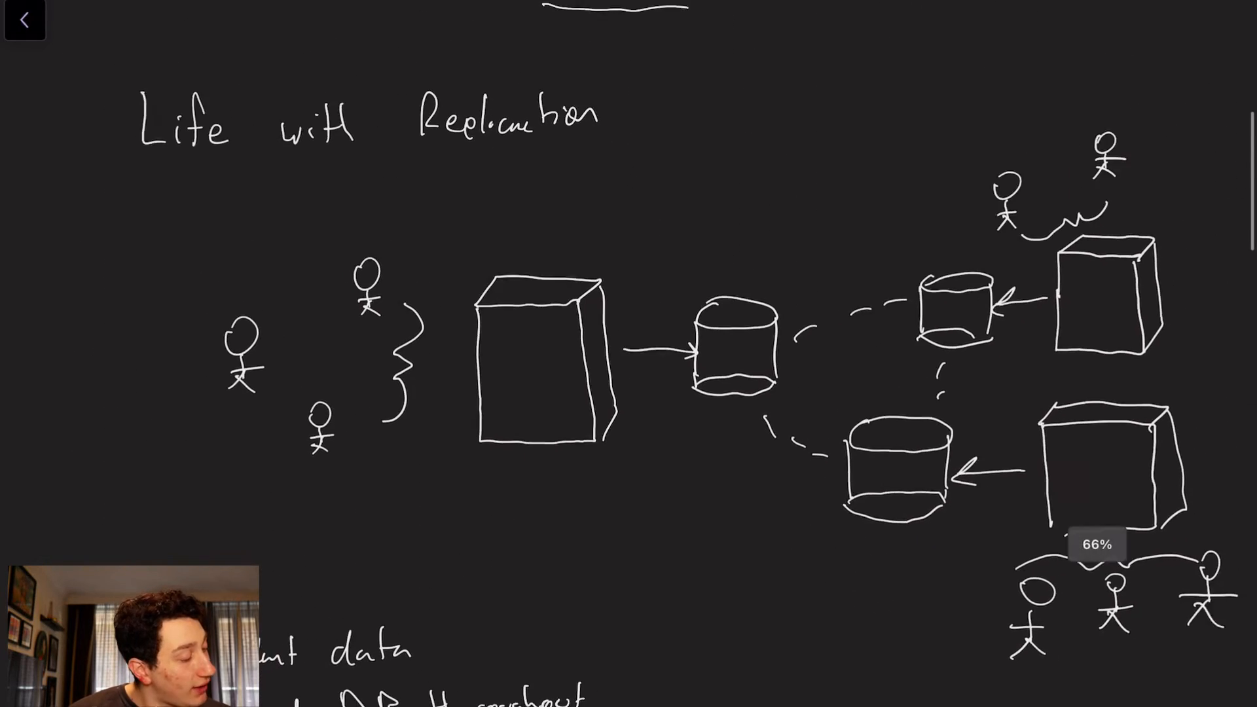
scroll("down", 3)
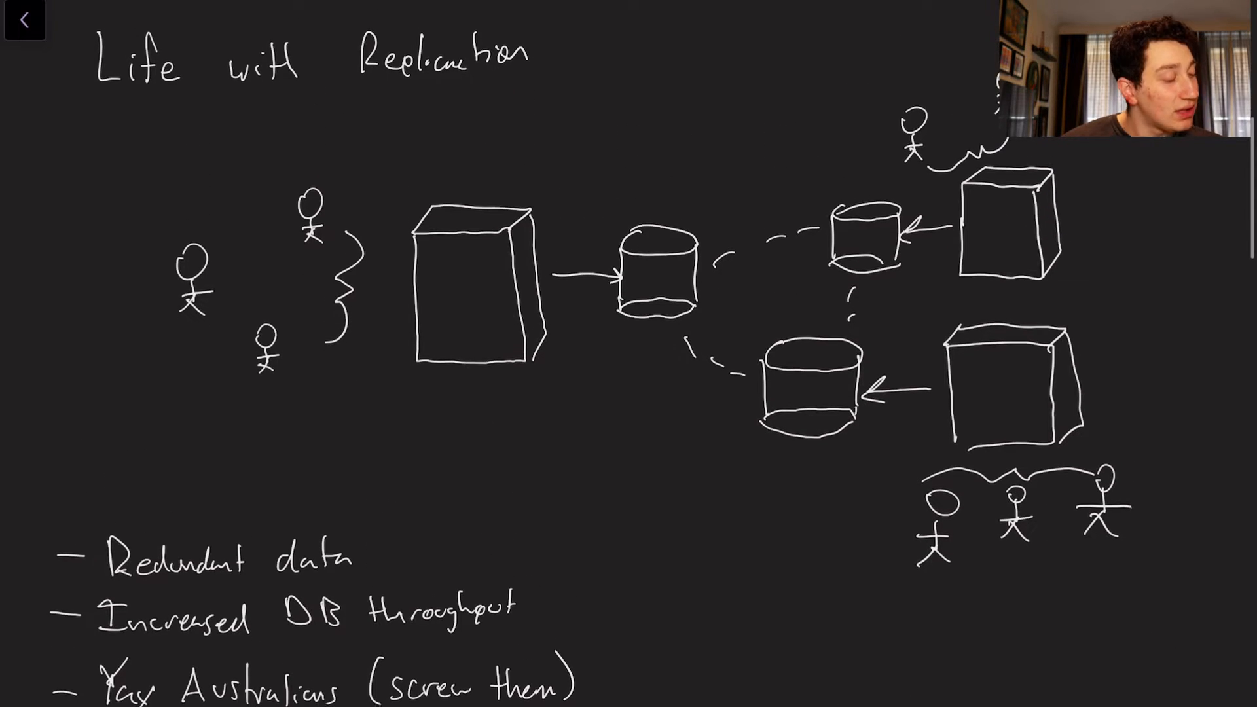
left_click_drag(356, 84, 527, 84)
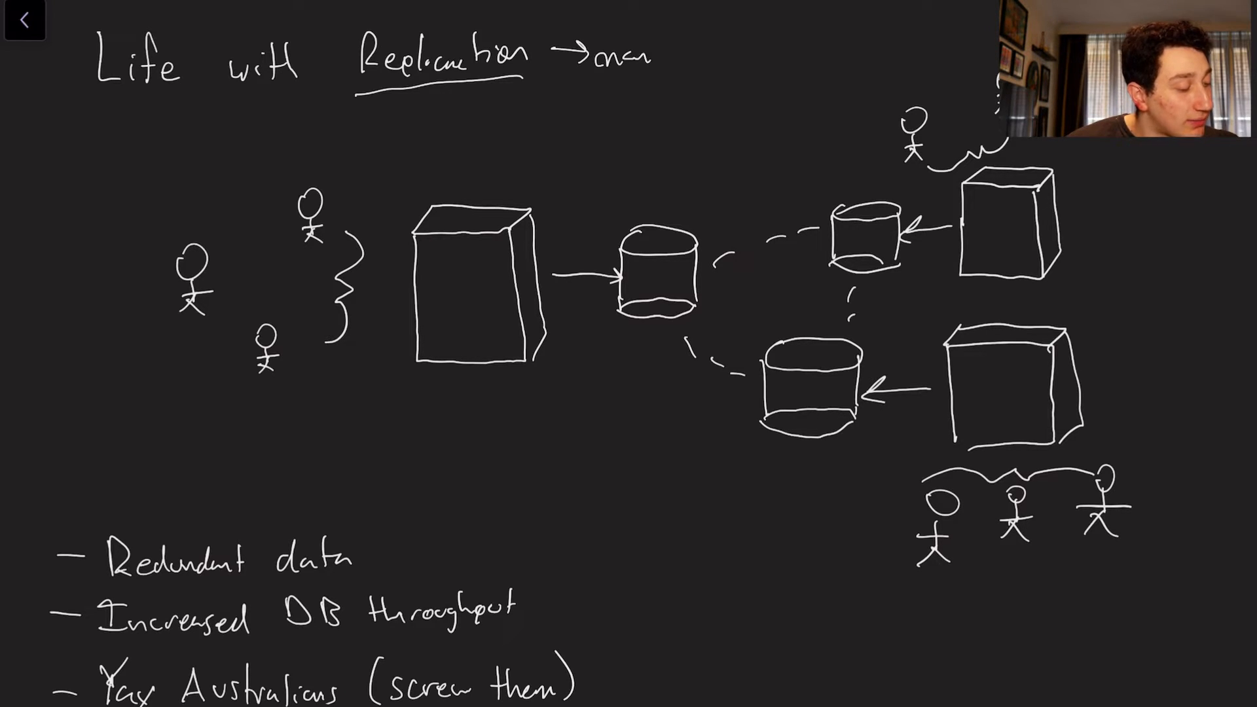
Handwrite 'data', label the sketch Serv, DB, US and AU, and write 'no lost data'
type("databases")
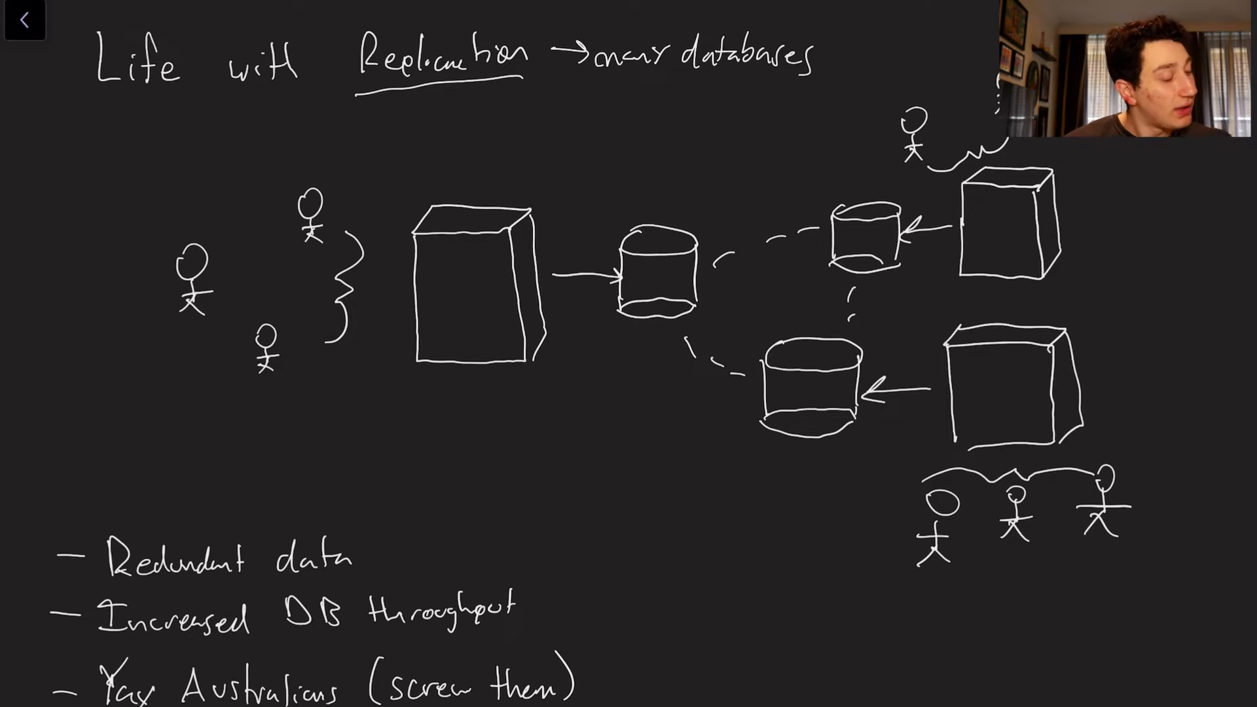
type("Serv")
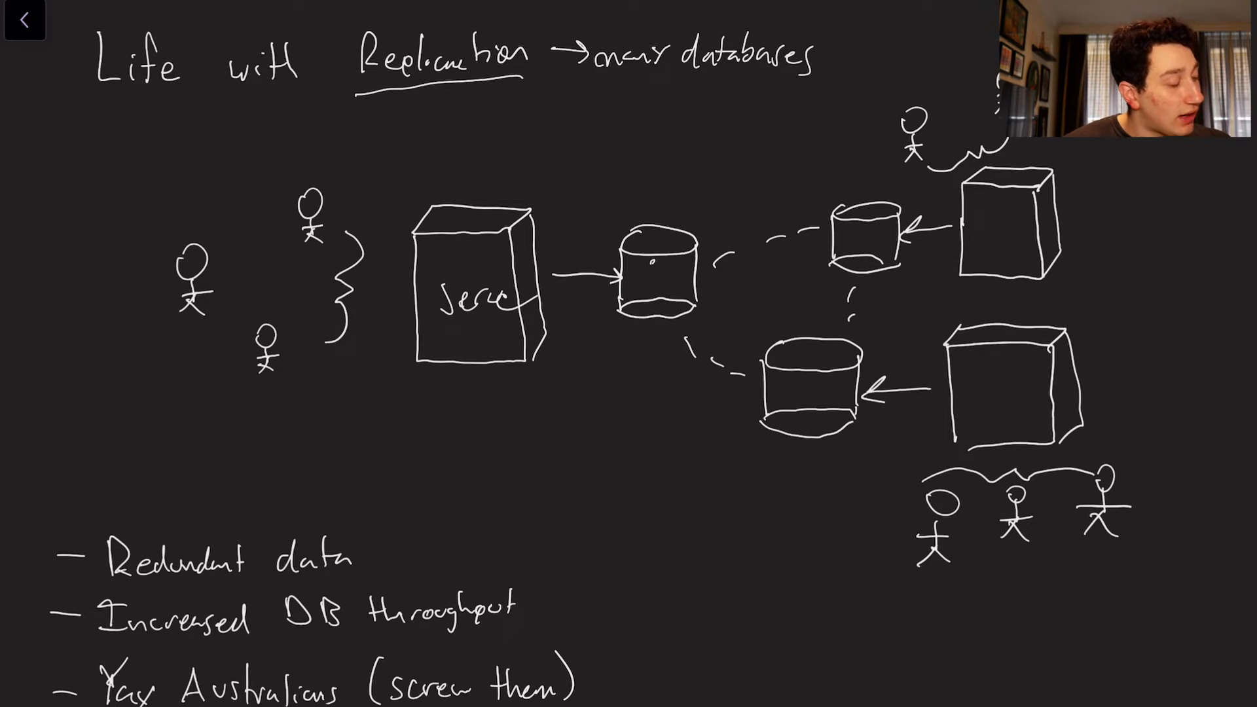
type("DB")
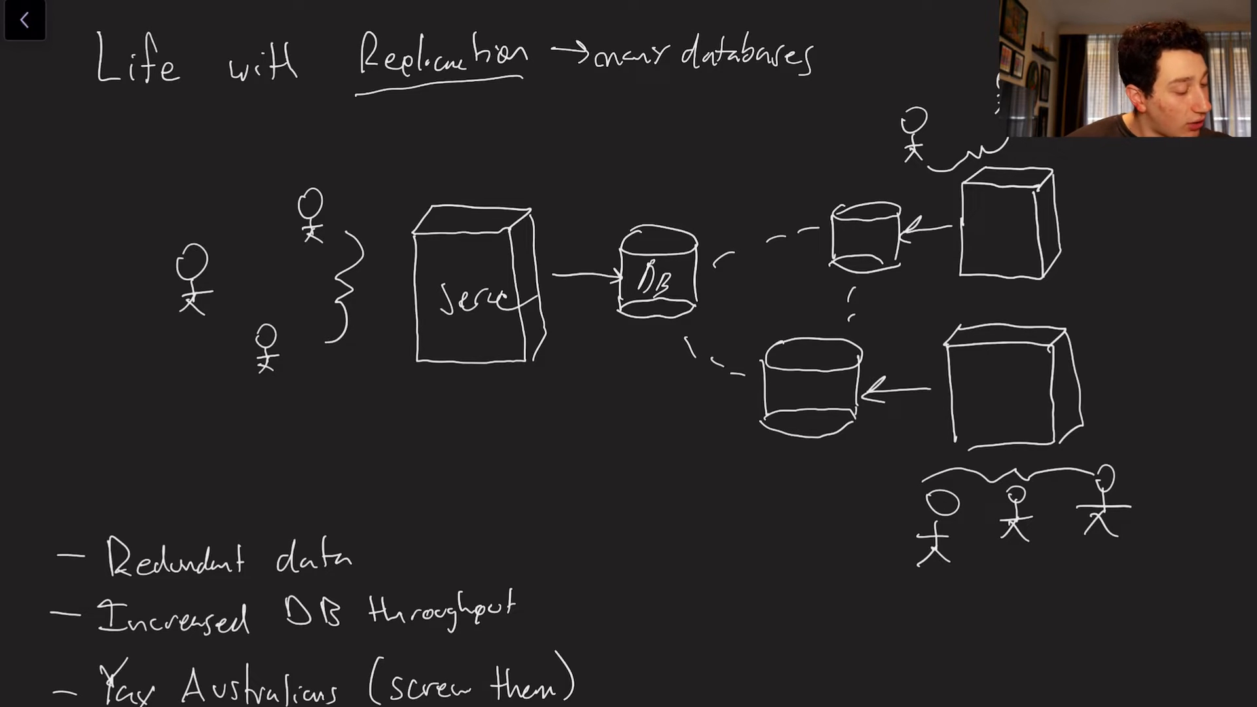
type("US")
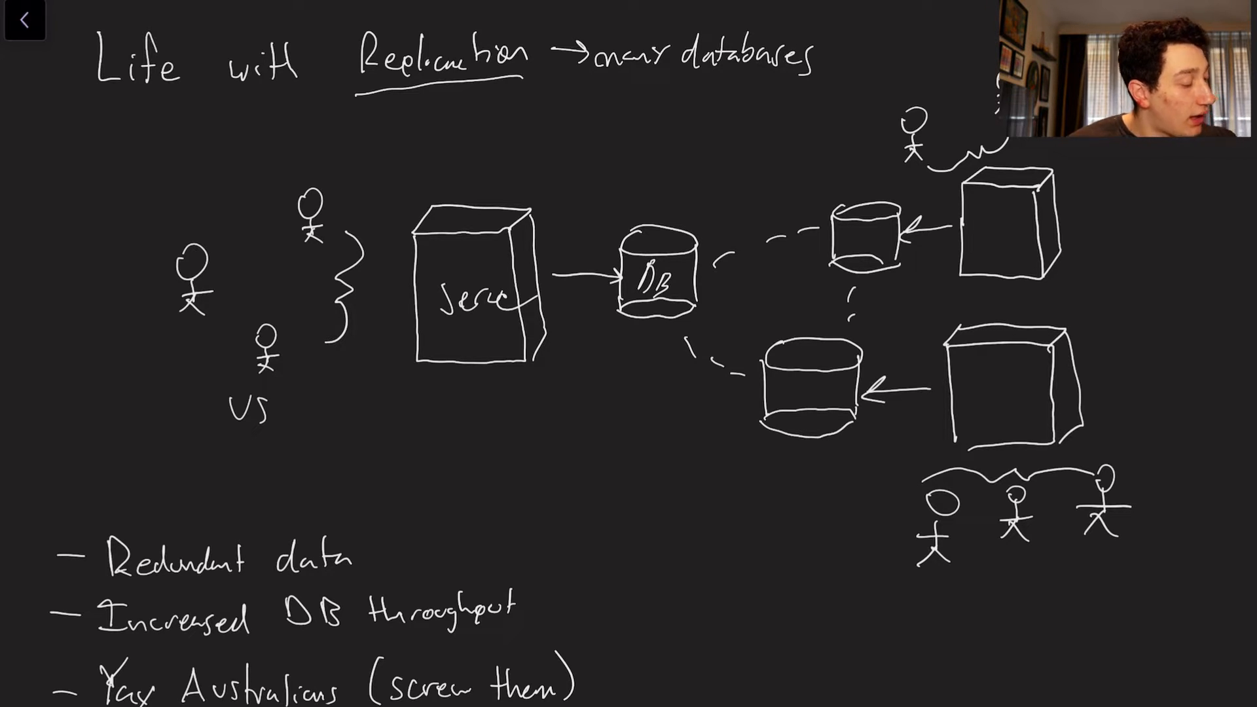
type("AU")
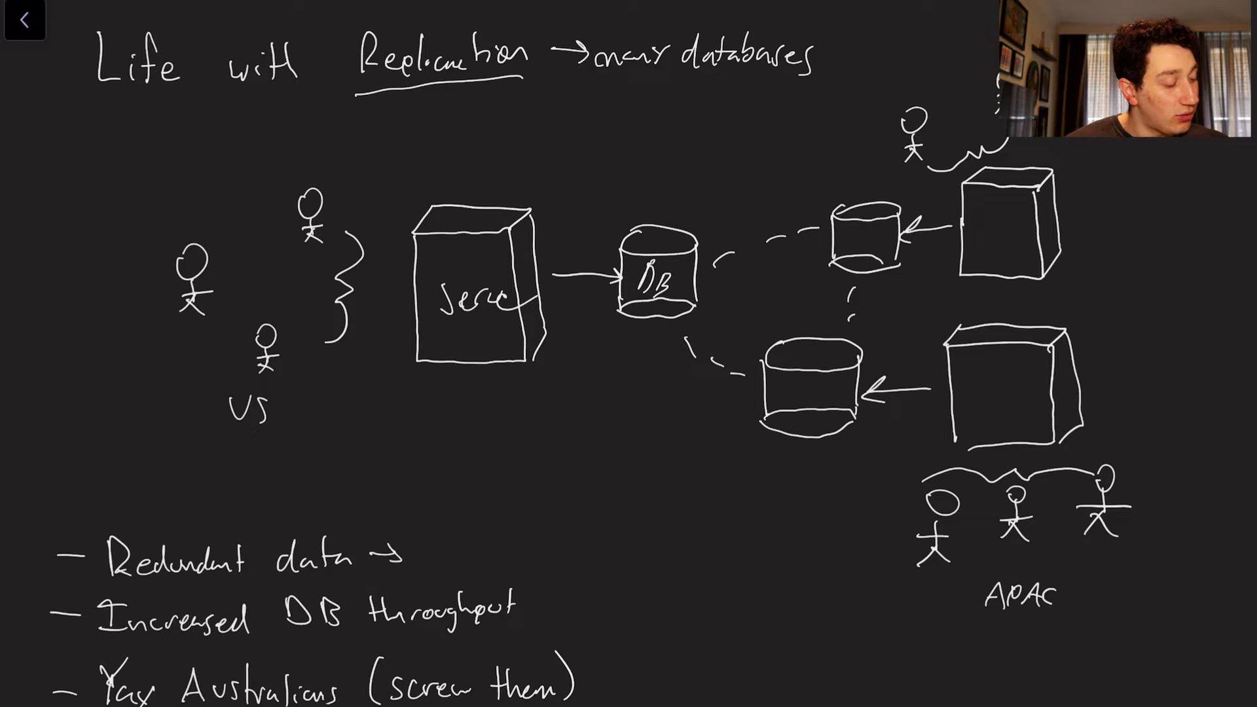
type("no lost")
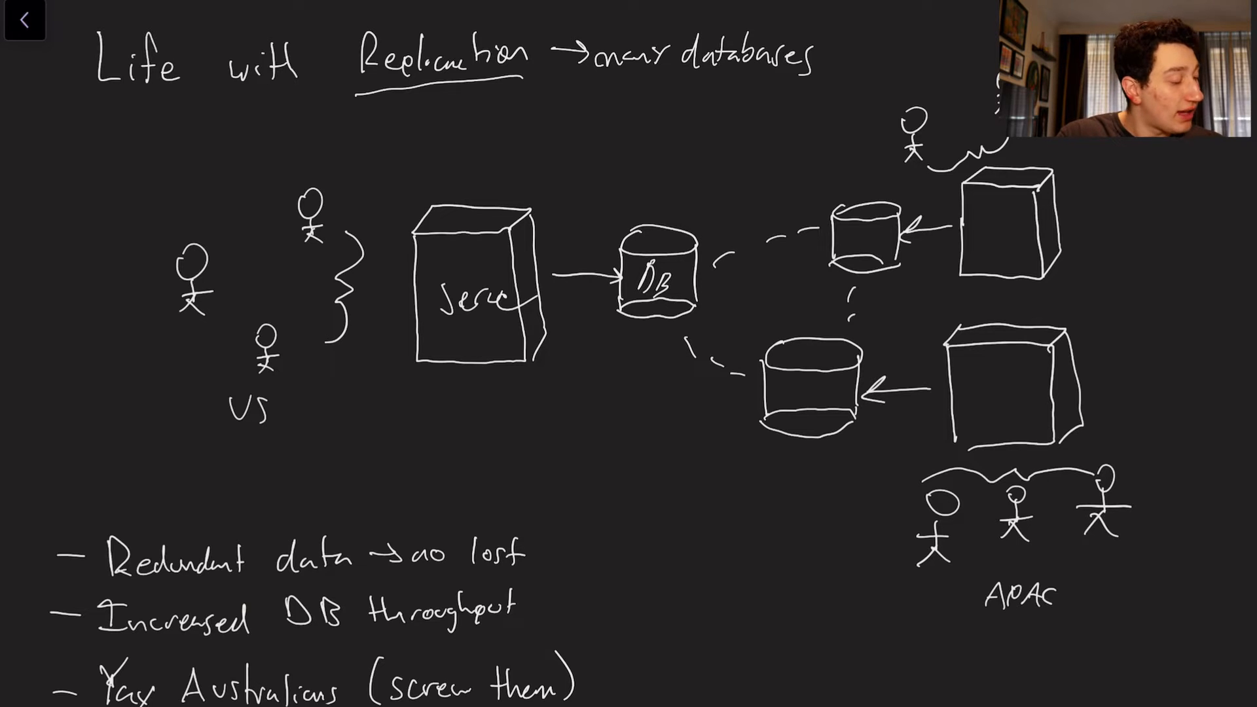
type("data")
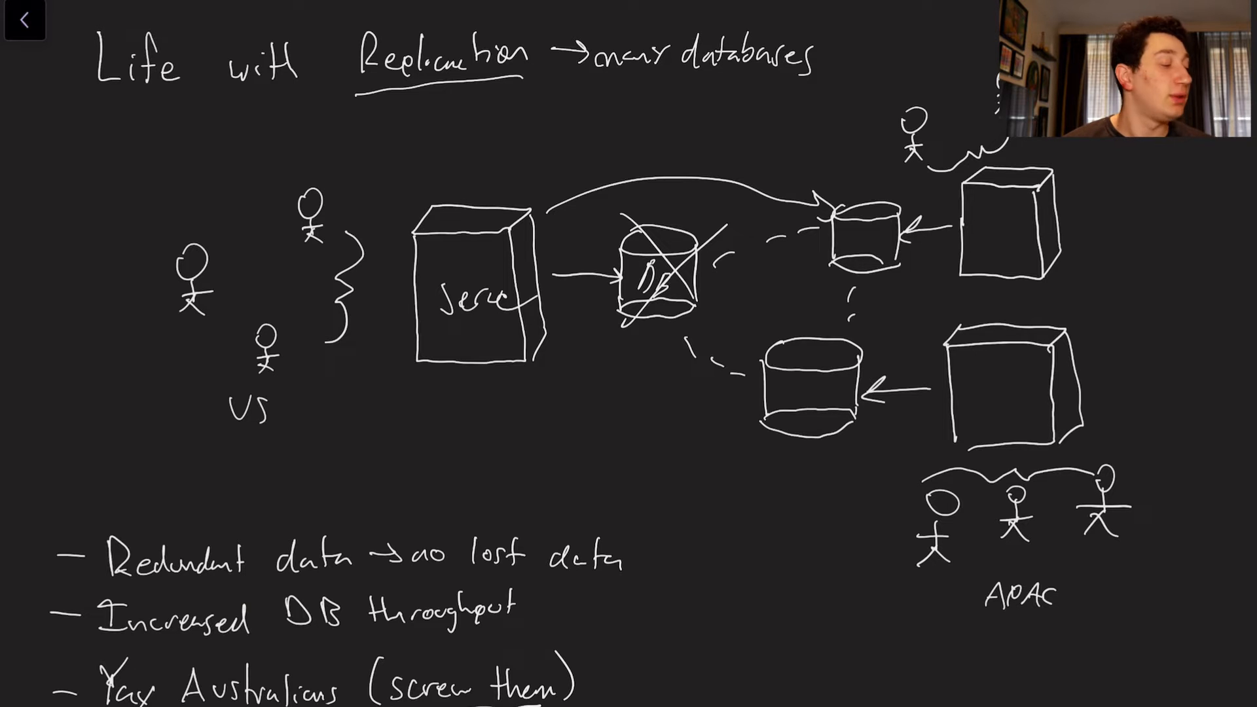
Scroll down to the synchronous versus asynchronous diagrams with strong and eventual consistency labels
scroll("down", 3)
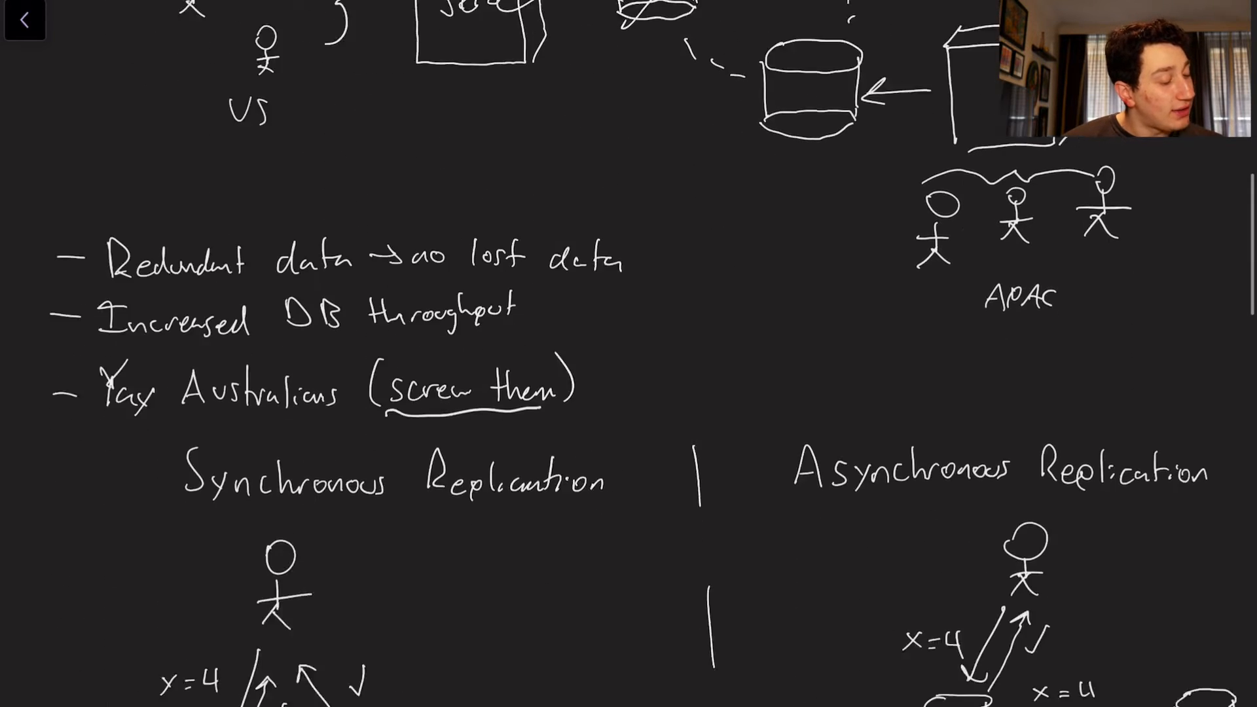
scroll("up", 3)
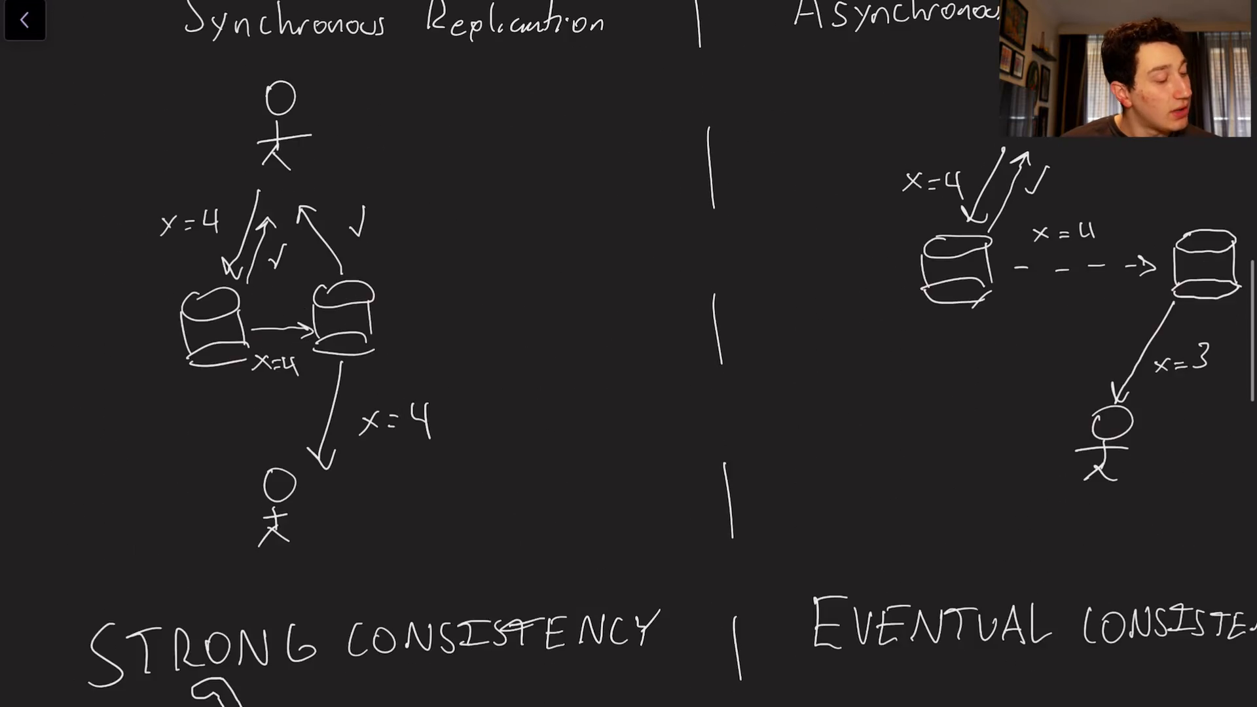
scroll("down", 3)
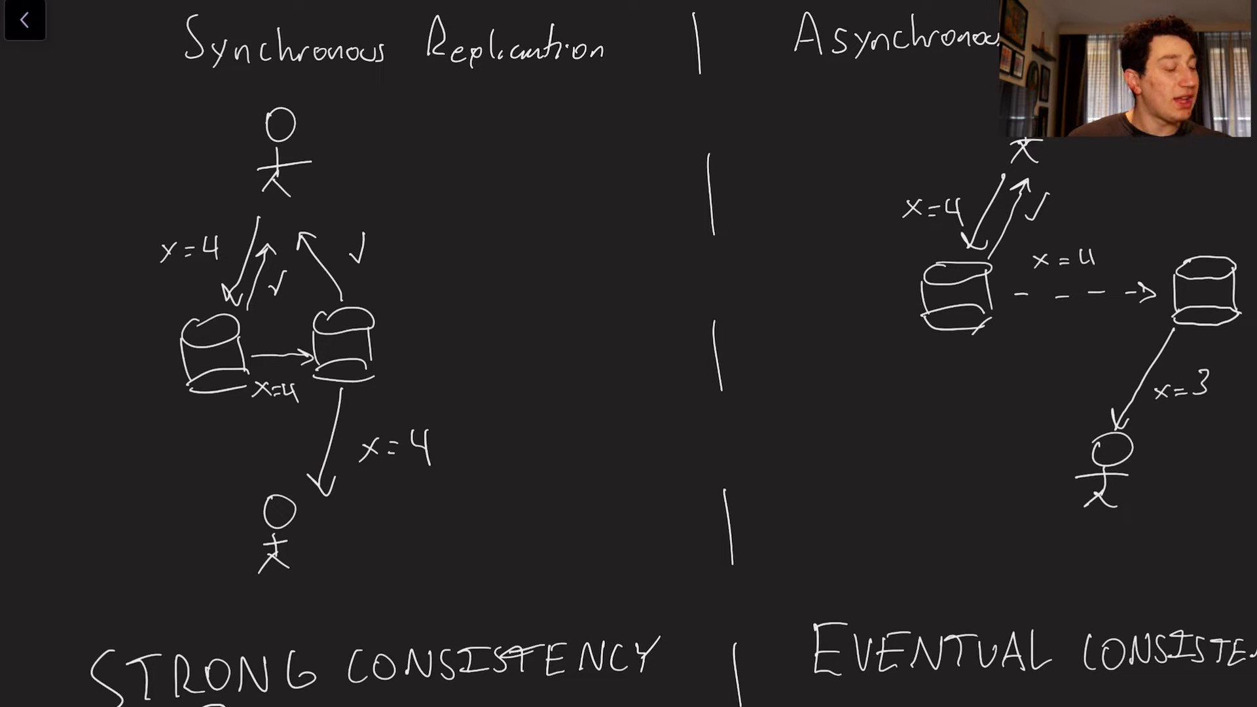
Draw a second stick figure labelled 'Europe' and circle one of the US users
left_click_drag(253, 104, 232, 188)
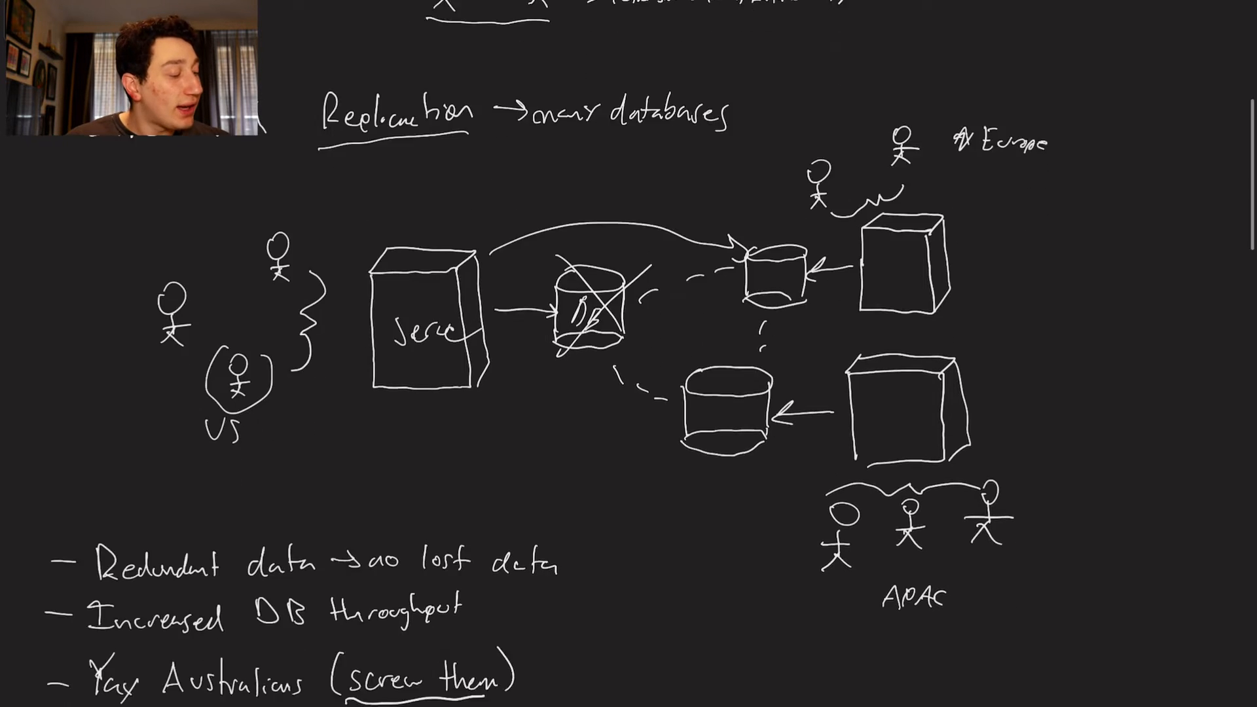
Scroll down to the synchronous and asynchronous replication diagrams
scroll("down", 3)
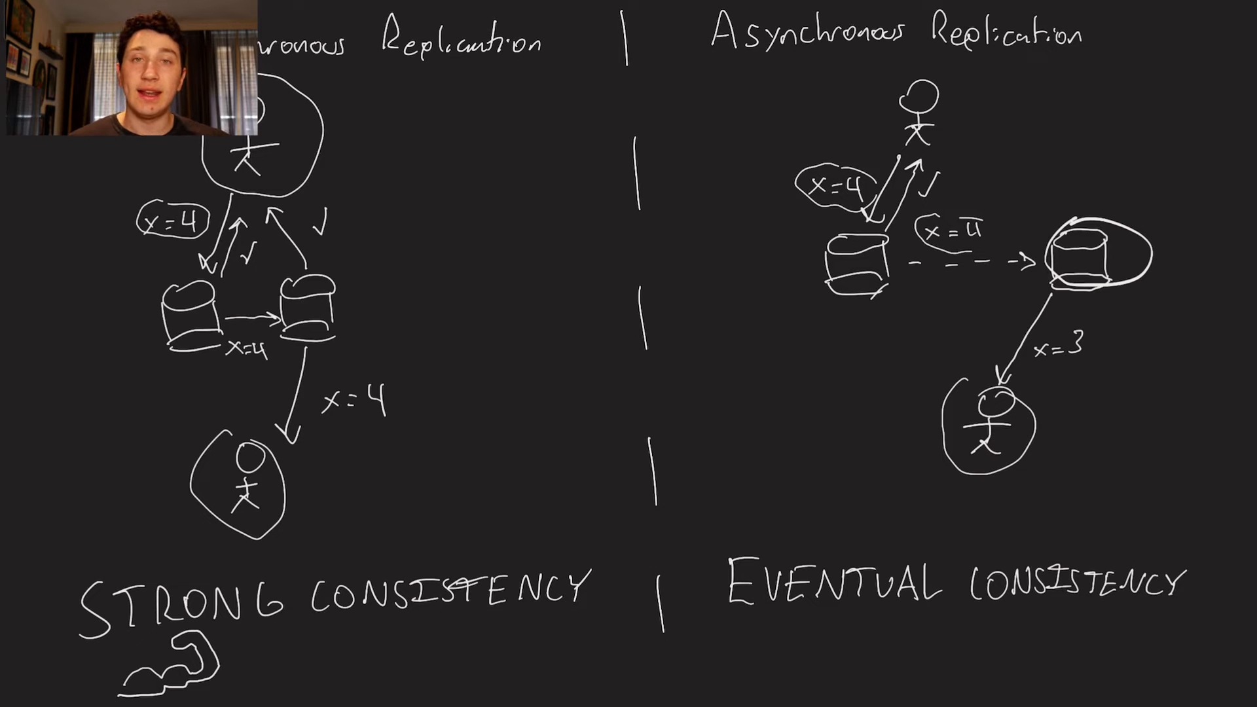
Scroll down to the SQL, write-ahead log and replication log comparison with the MySQL-to-PostgreSQL example
scroll("down", 3)
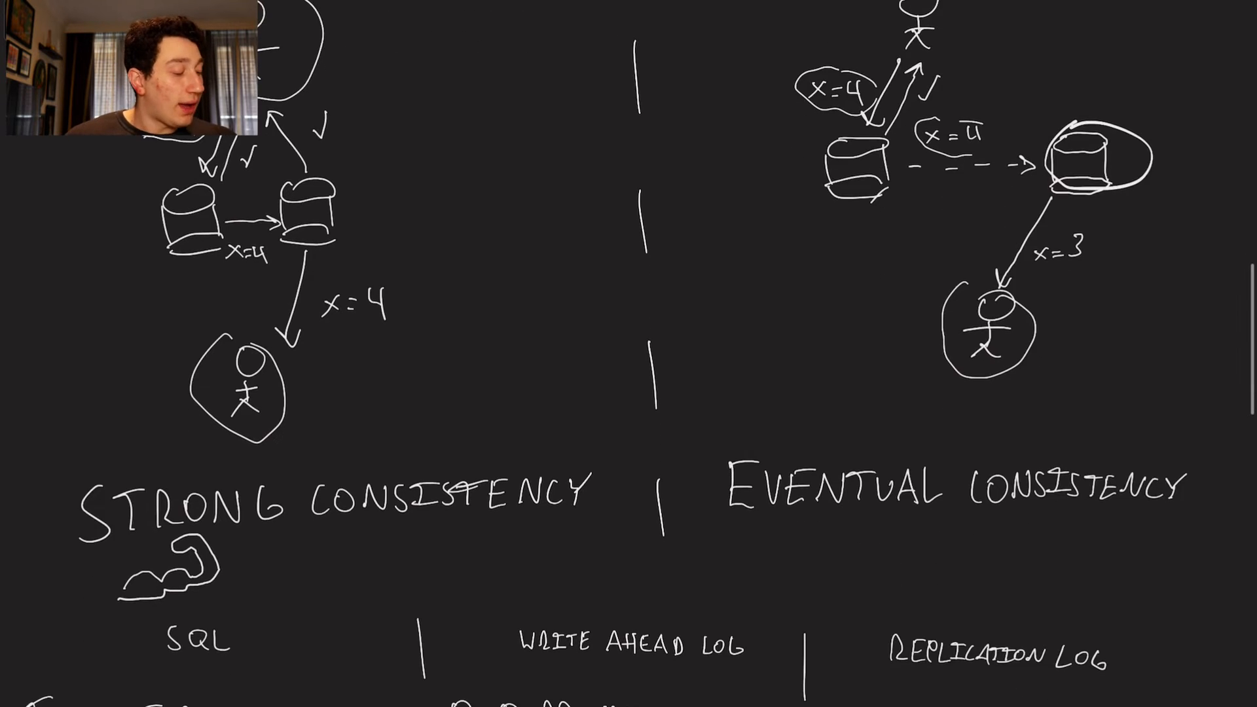
scroll("down", 3)
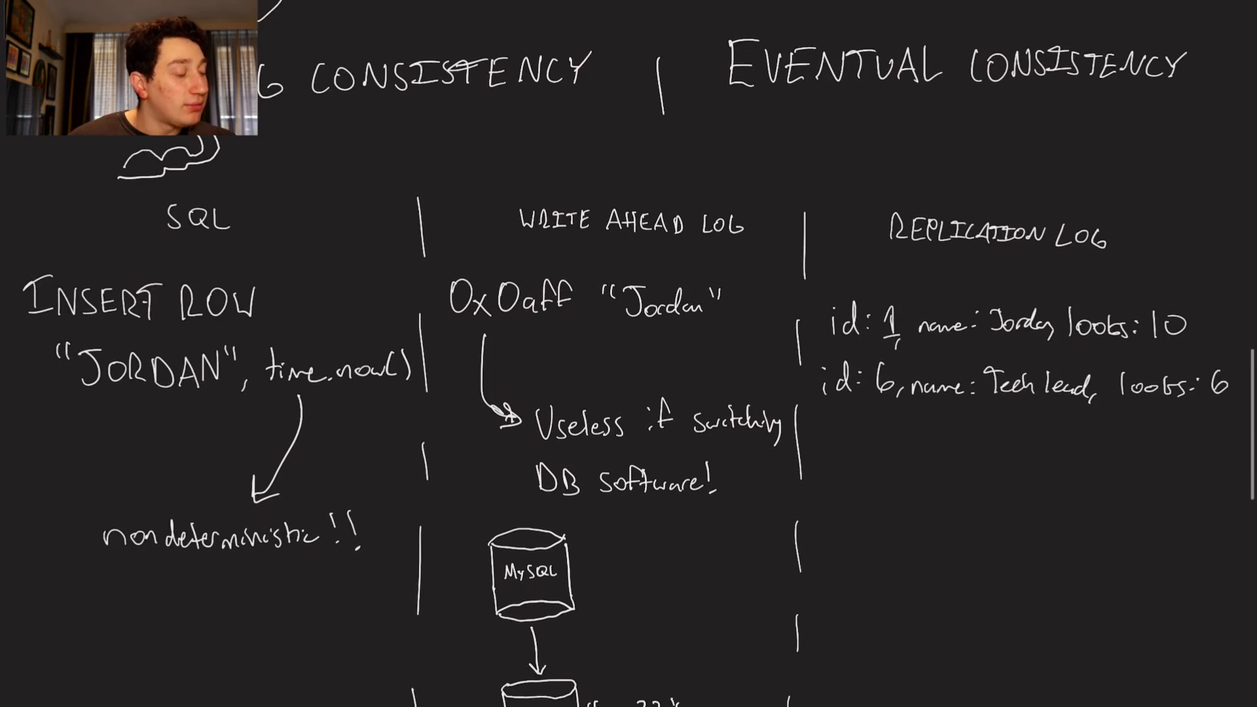
scroll("down", 3)
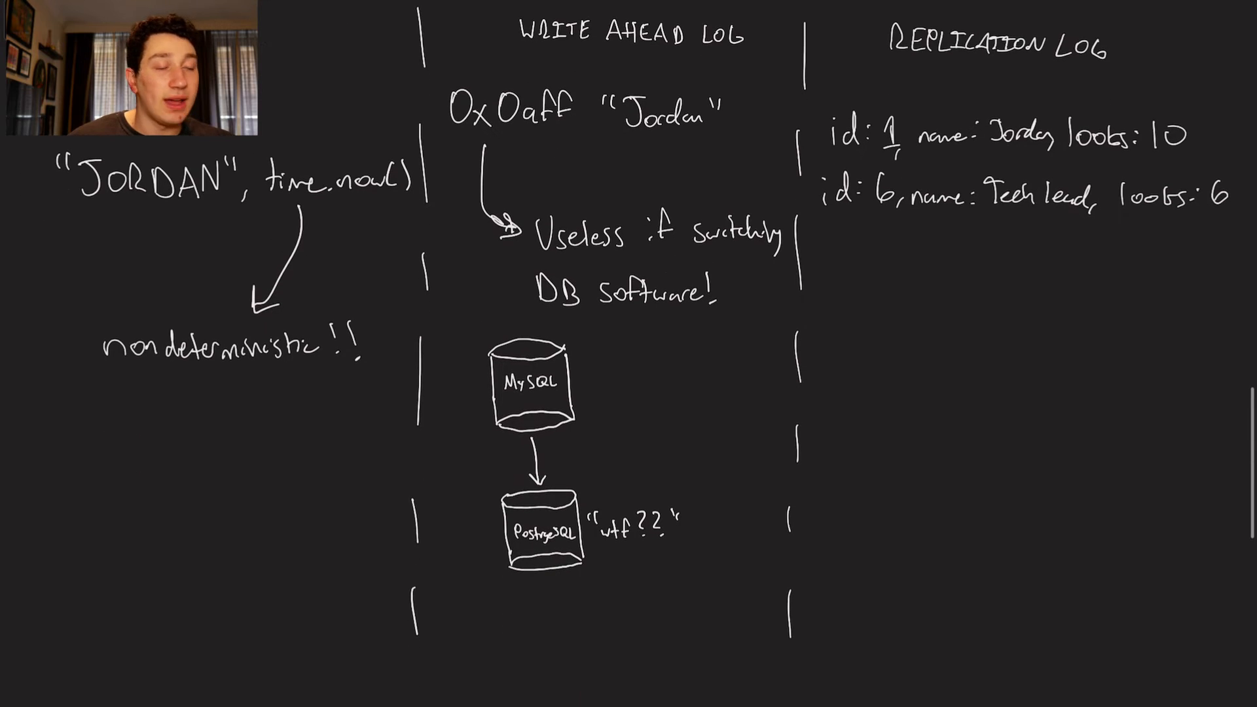